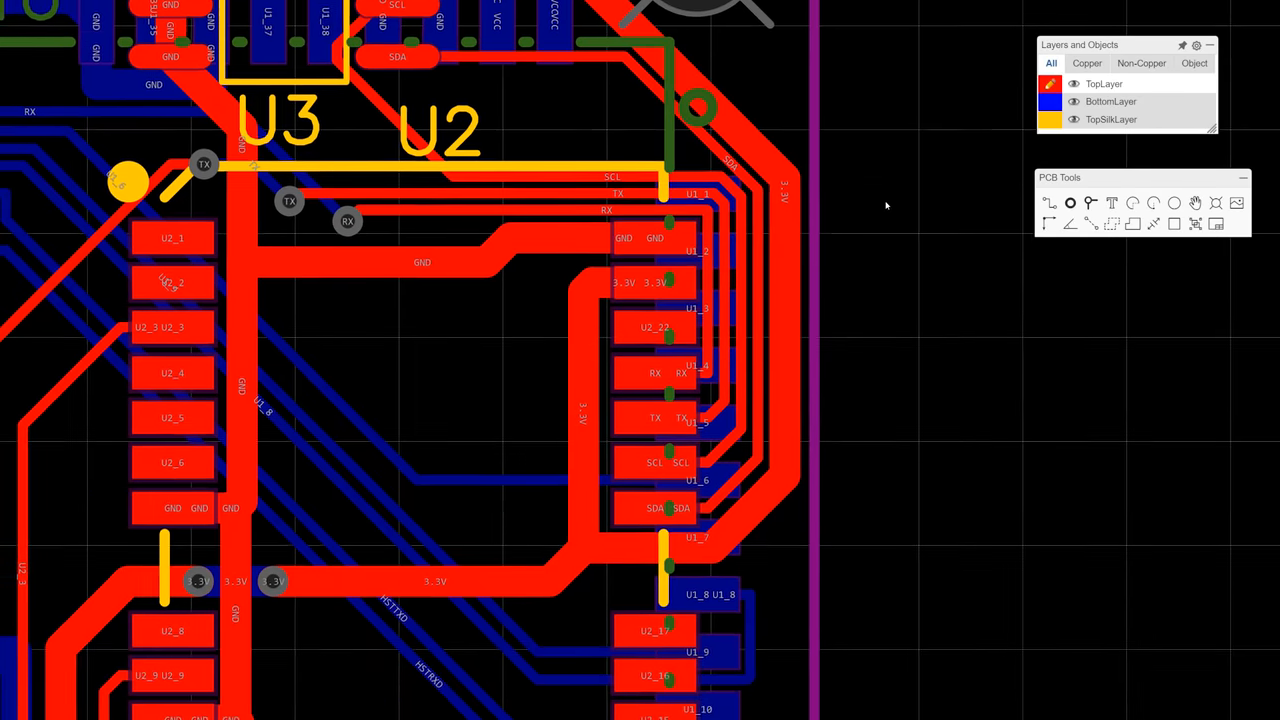
Upload the board's Gerber zip archive to the JLCPCB PCB quote form.
{"action": "scroll", "scroll_direction": "down", "scroll_amount": 3}
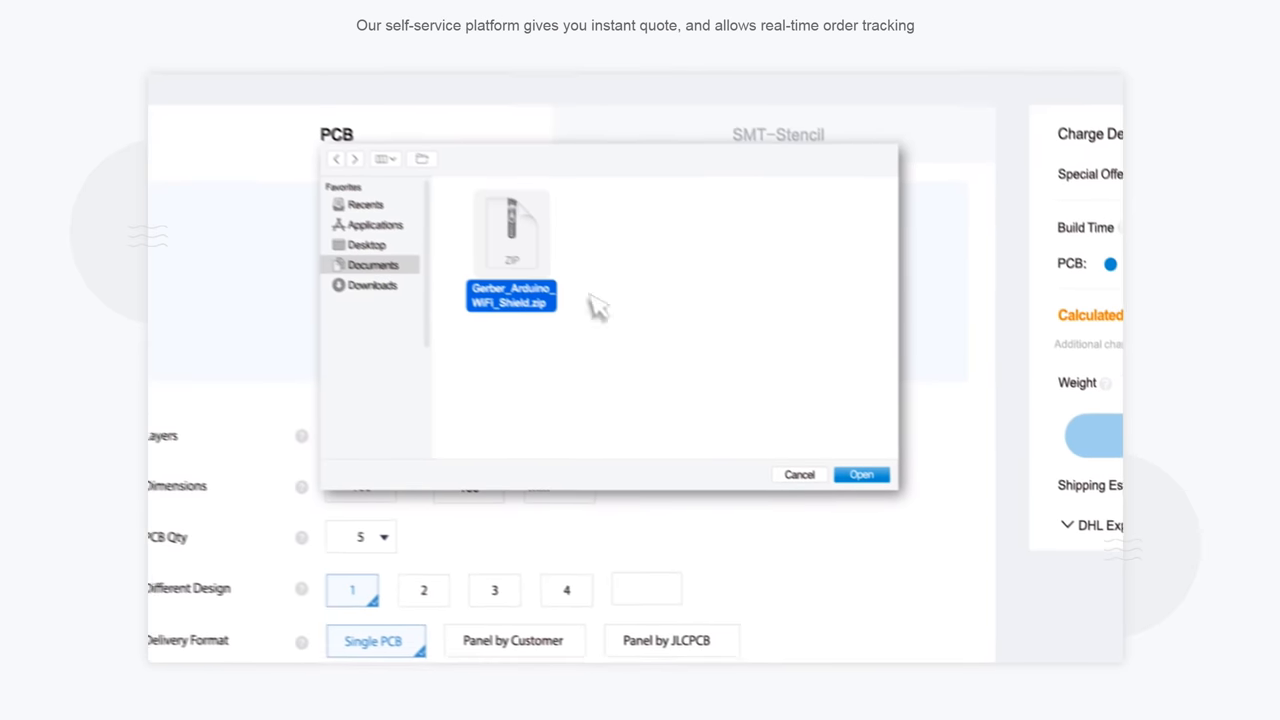
{"action": "left_click", "coordinate": [860, 474]}
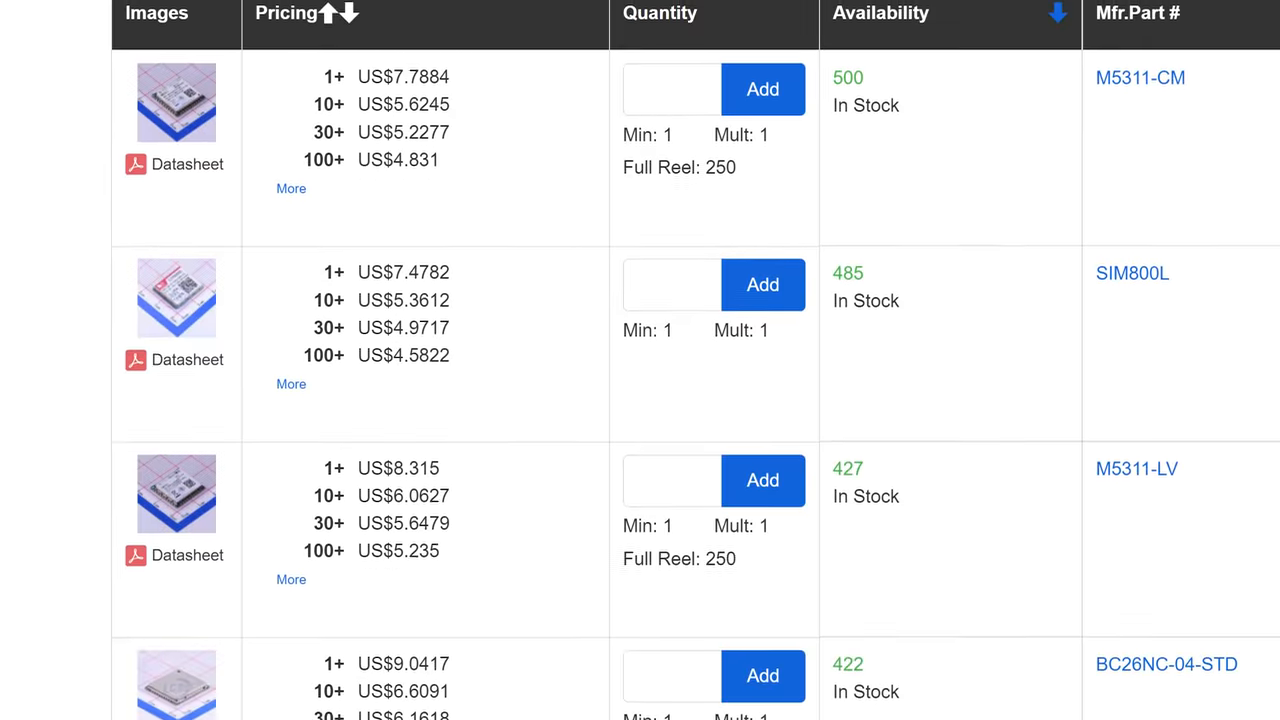
Scroll through LCSC GSM module listings, the A6 pin map and NEO-6 schematic.
{"action": "scroll", "scroll_direction": "down", "scroll_amount": 3}
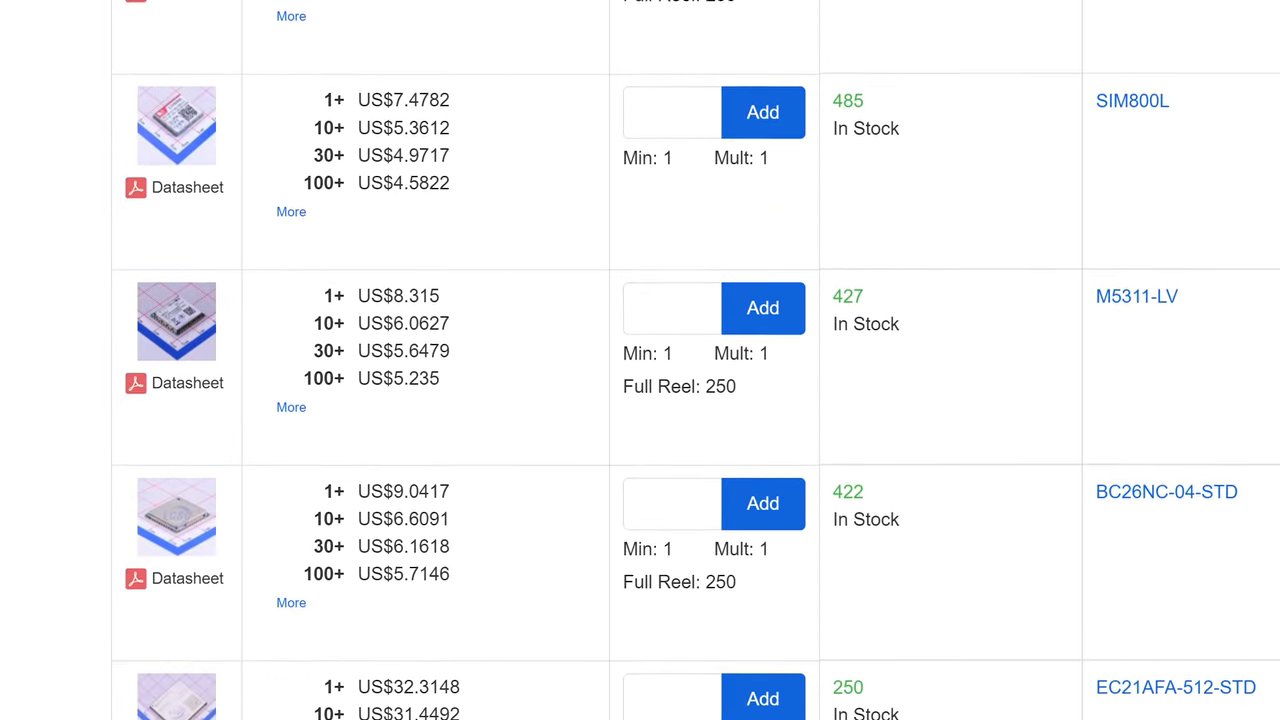
{"action": "scroll", "scroll_direction": "down", "scroll_amount": 3}
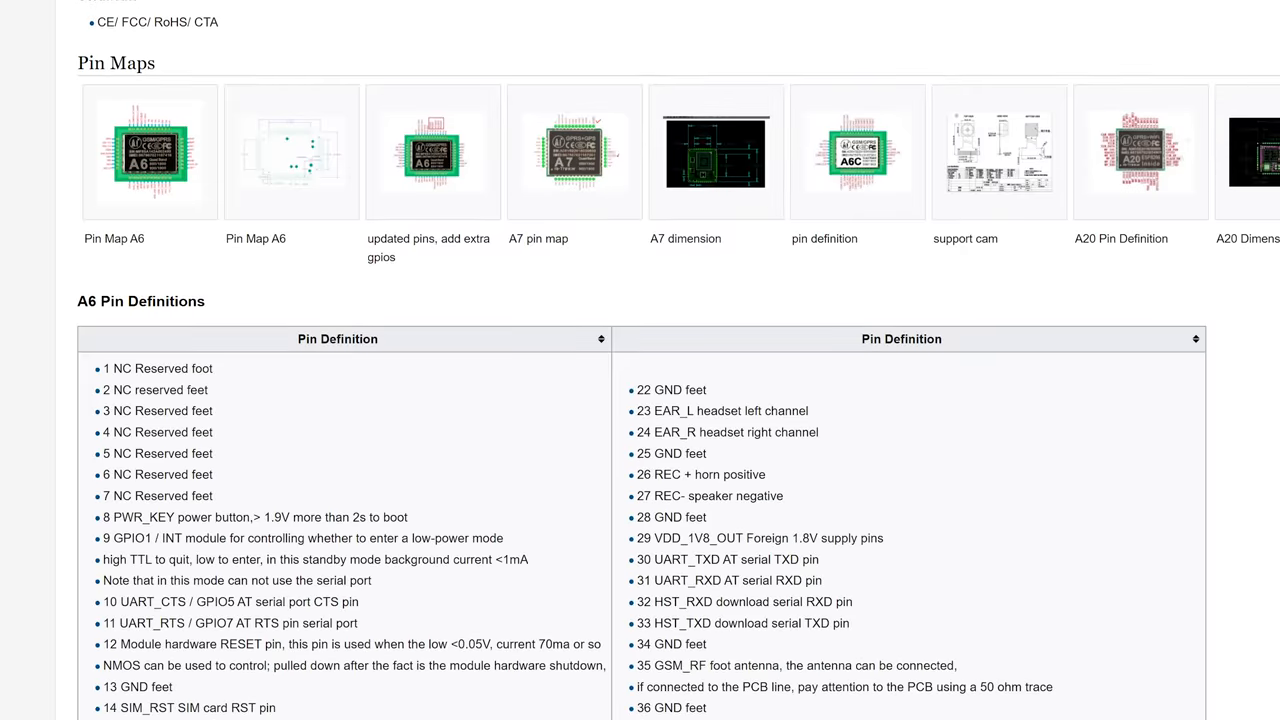
{"action": "scroll", "scroll_direction": "down", "scroll_amount": 3}
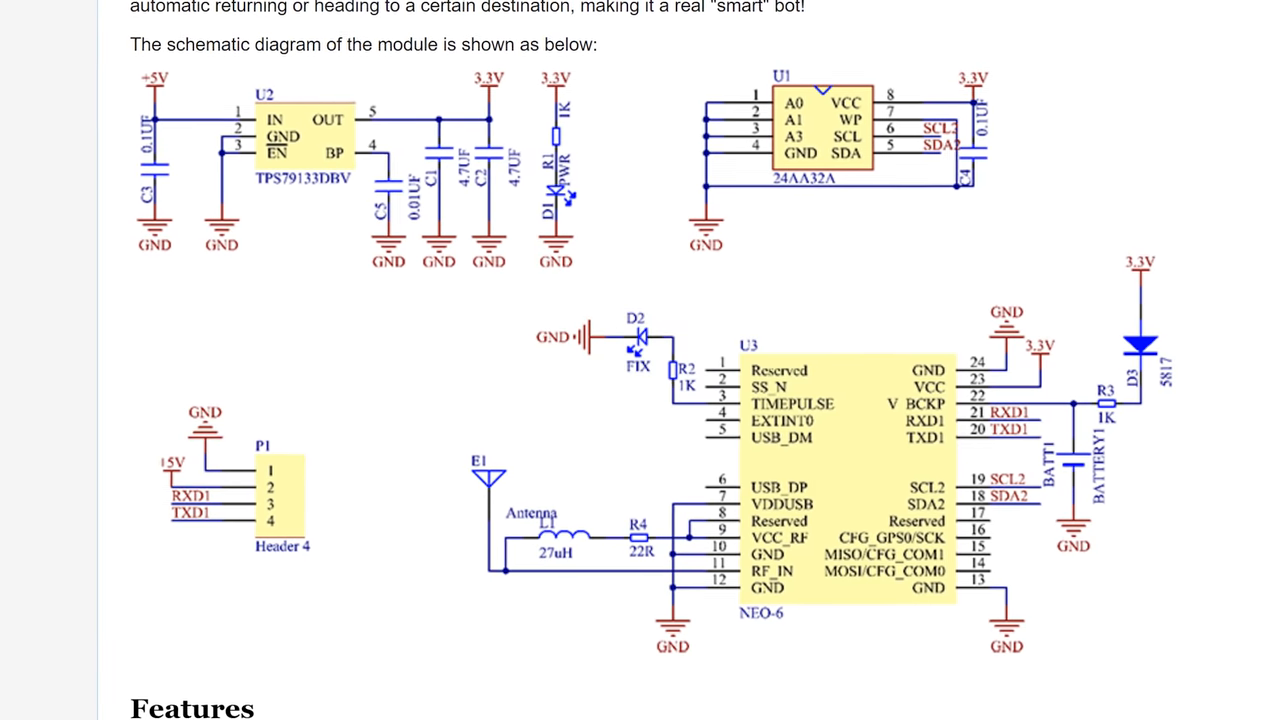
{"action": "scroll", "scroll_direction": "down", "scroll_amount": 3}
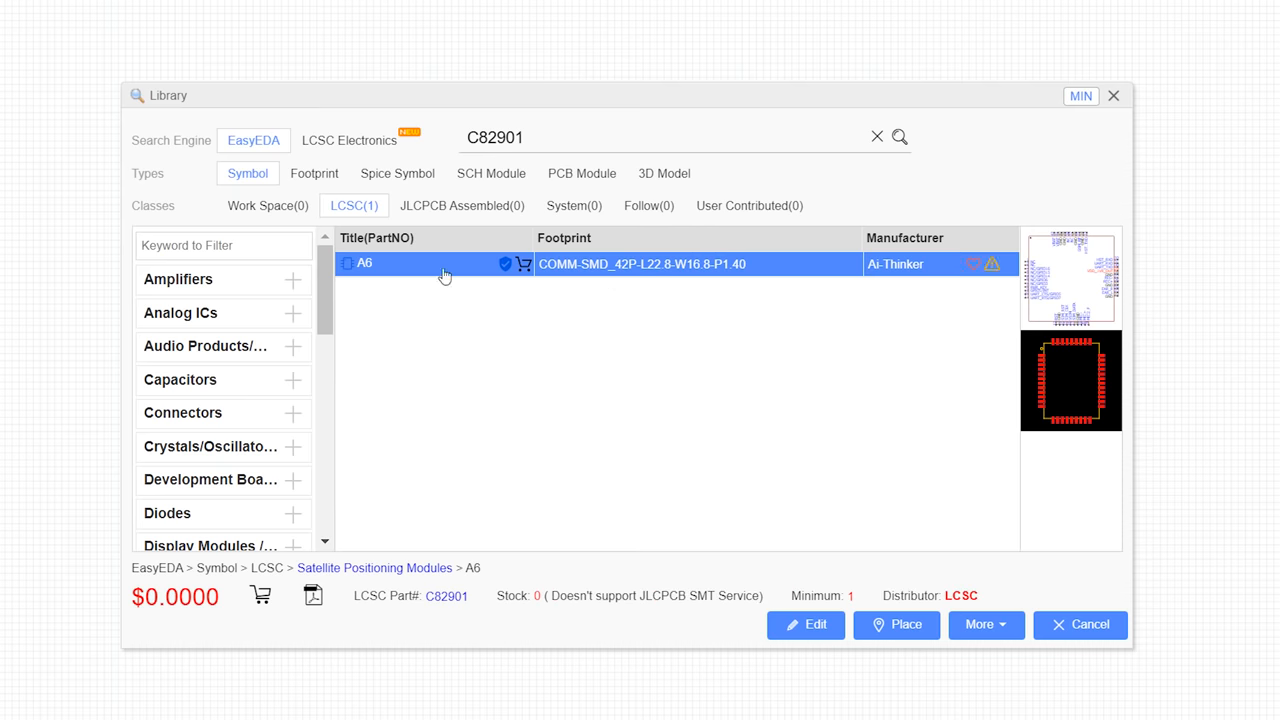
Pick the A6 module C82901 from EasyEDA search results and view connector C88373.
{"action": "left_click", "coordinate": [896, 624]}
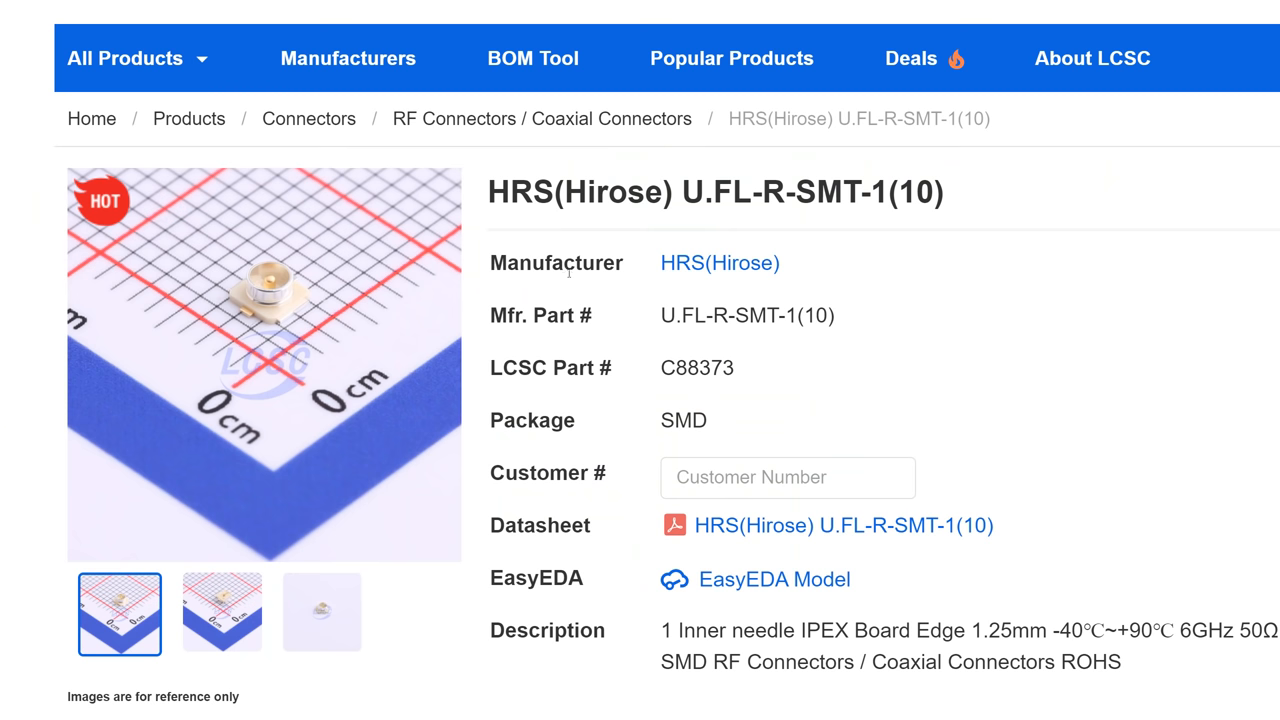
{"action": "double_click", "coordinate": [682, 315]}
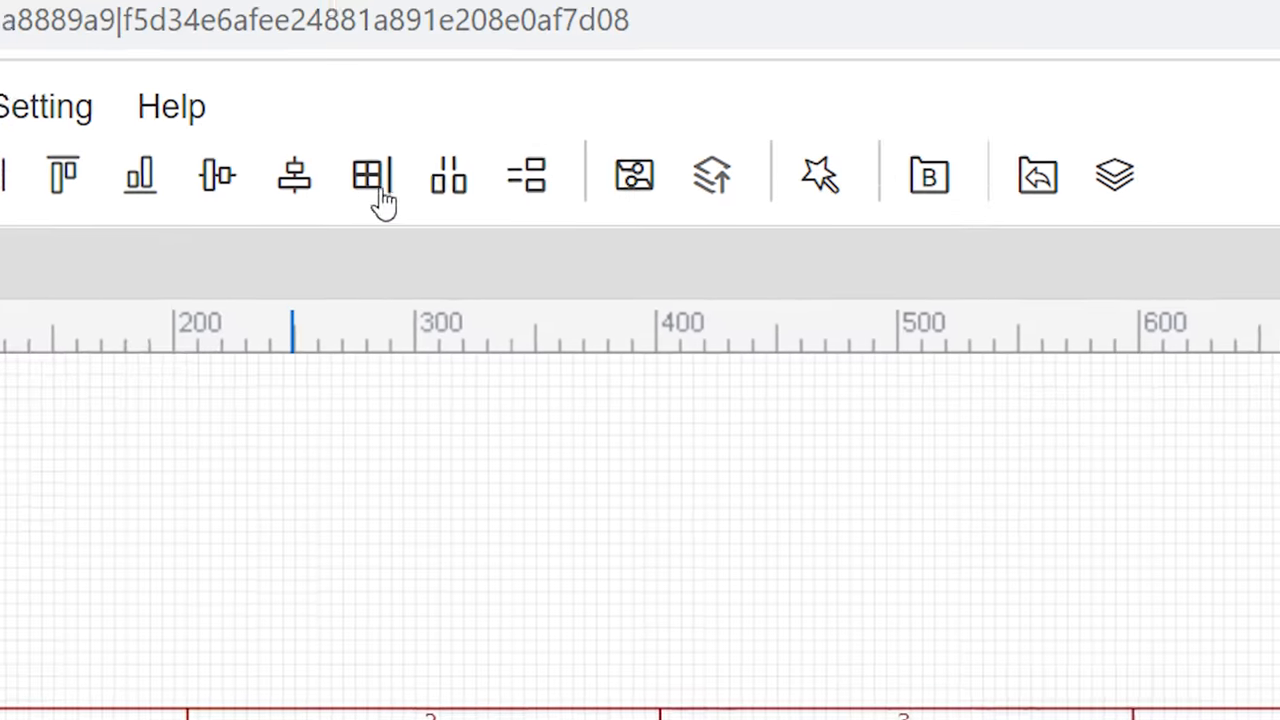
{"action": "mouse_move", "coordinate": [636, 232]}
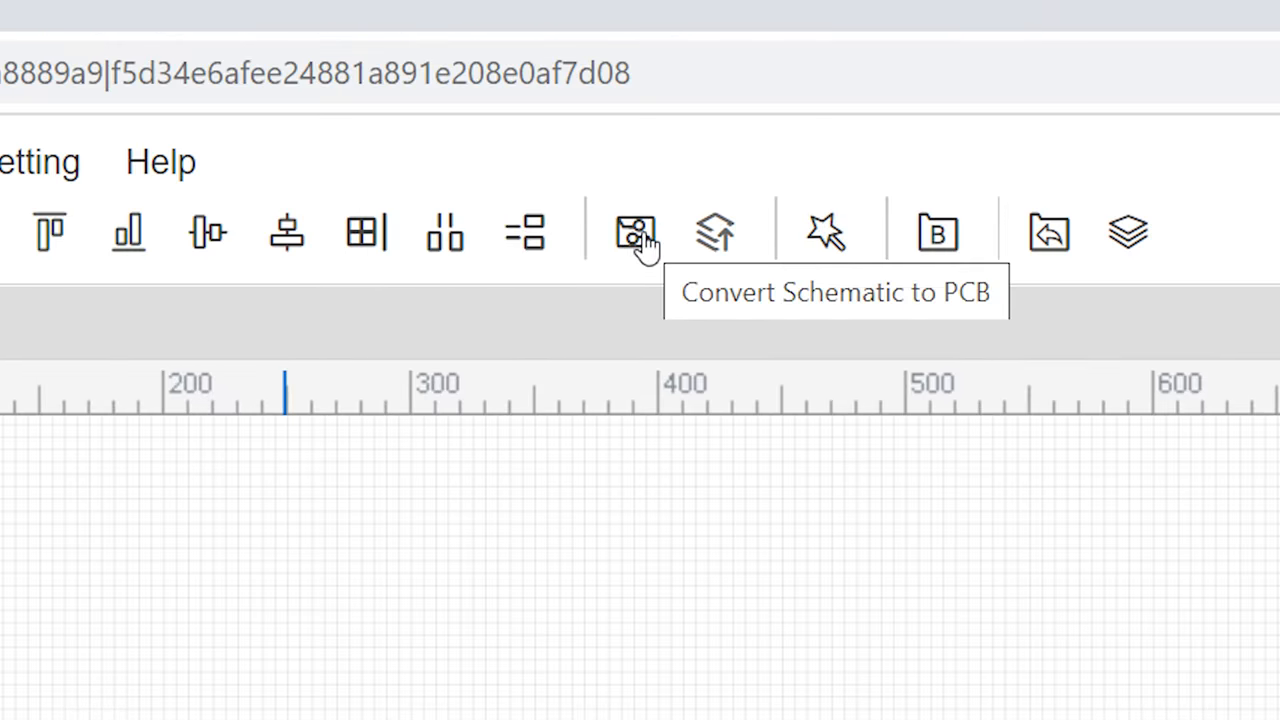
Convert the schematic to a PCB layout and bring up the layer setup.
{"action": "left_click", "coordinate": [634, 232]}
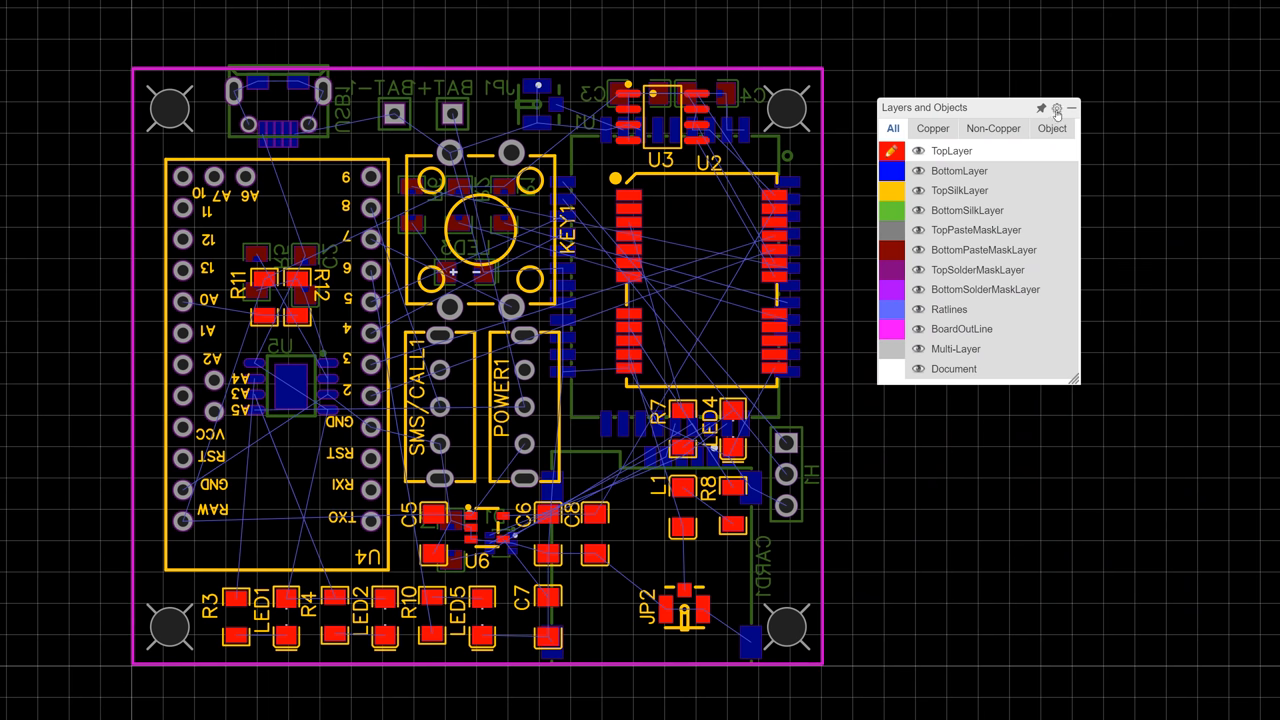
{"action": "left_click", "coordinate": [1056, 108]}
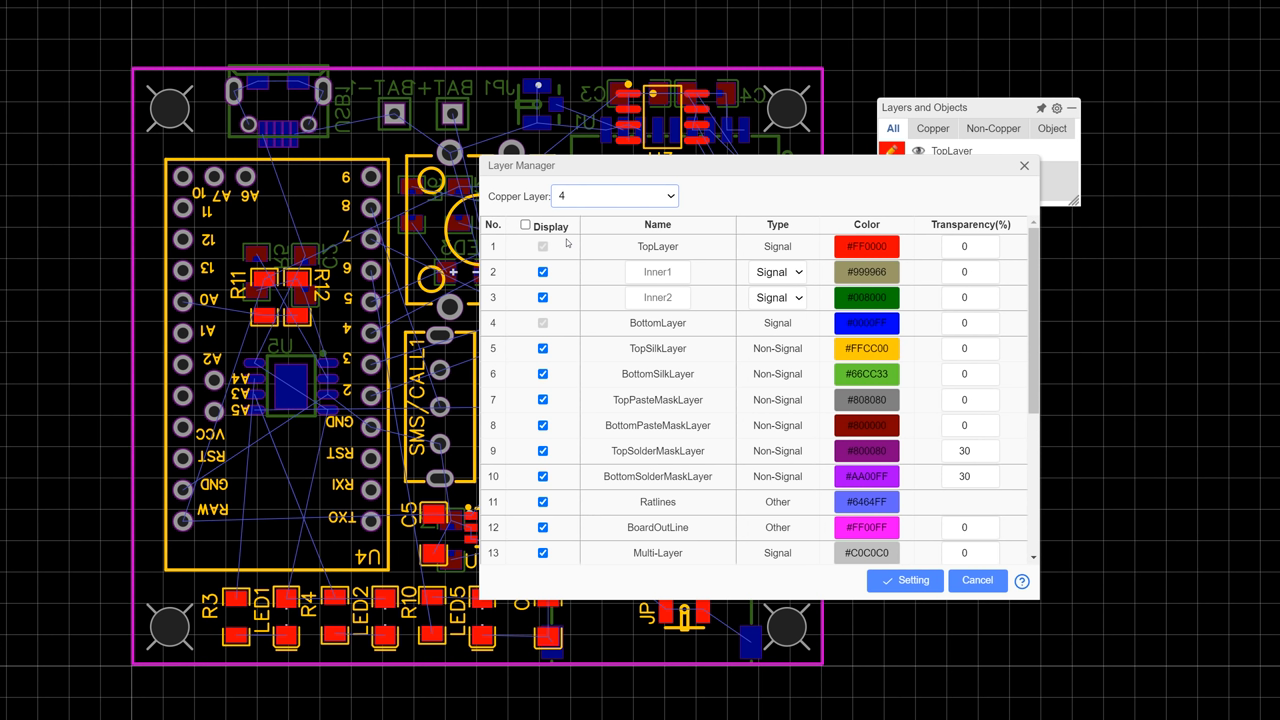
Change layer Inner1's type from signal to Plane in the Layer Manager.
{"action": "left_click", "coordinate": [778, 271]}
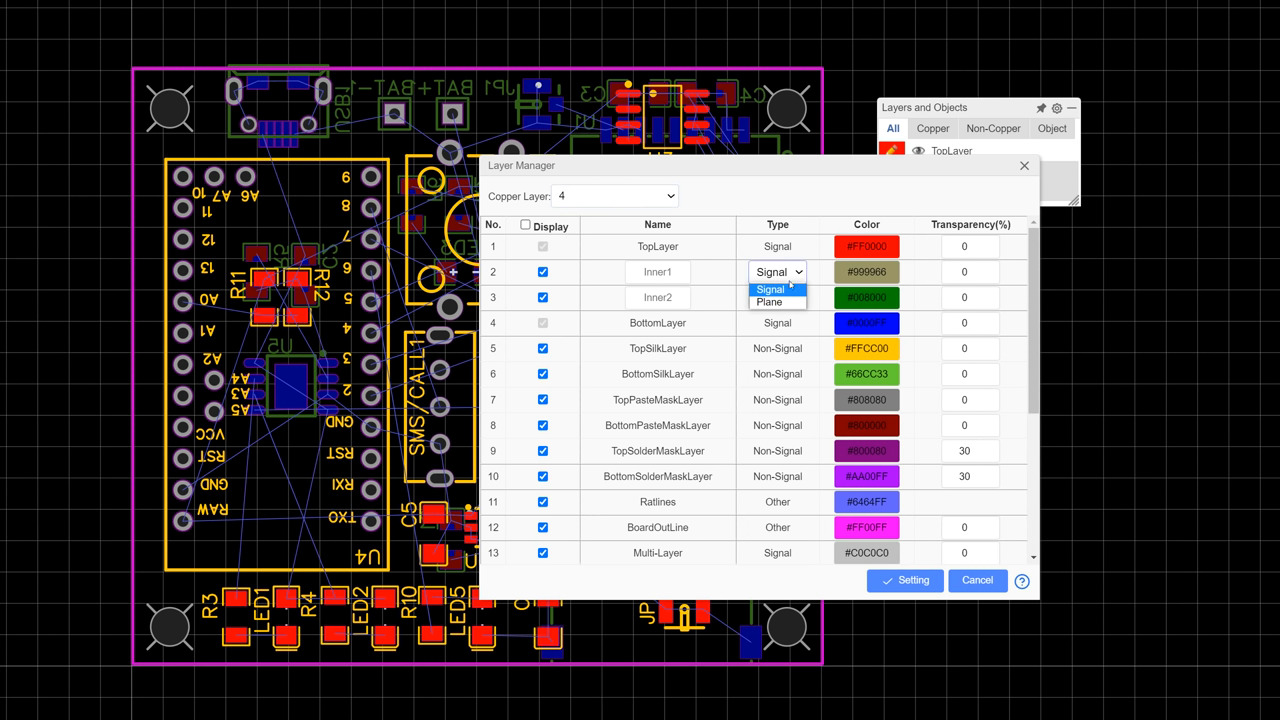
{"action": "left_click", "coordinate": [768, 302]}
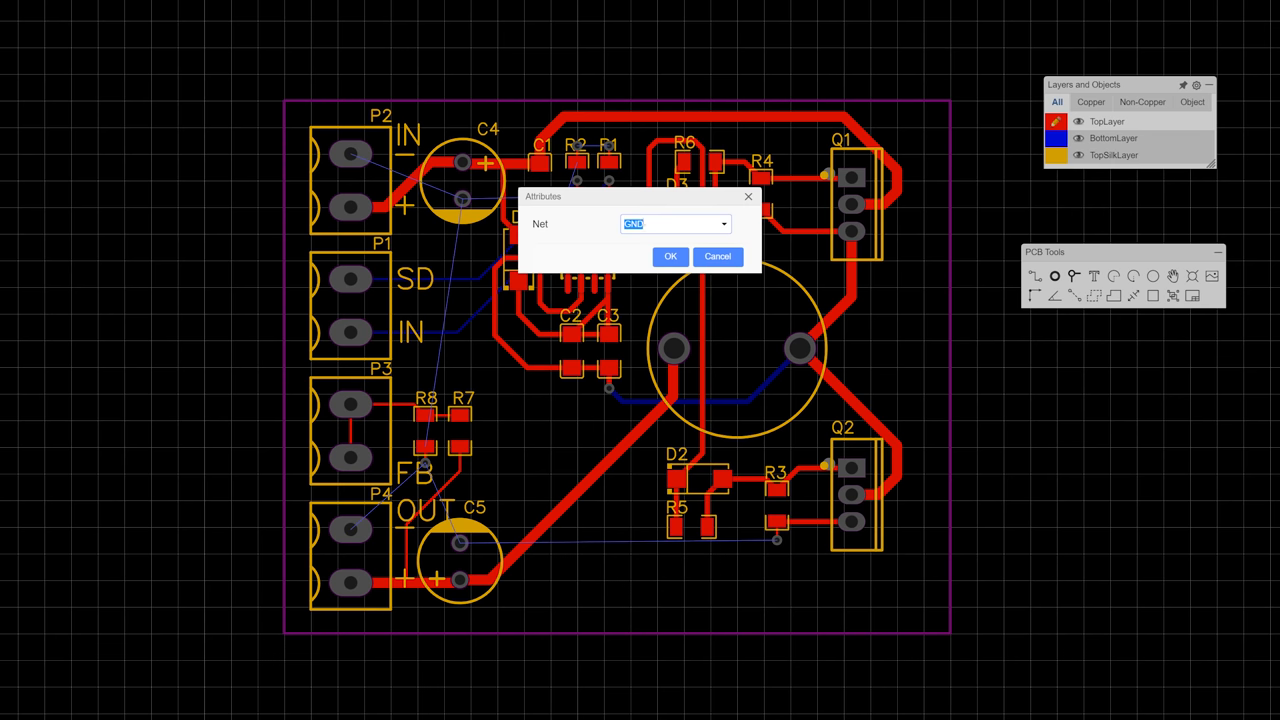
Assign the copper area to the GND net and confirm with OK.
{"action": "left_click", "coordinate": [670, 256]}
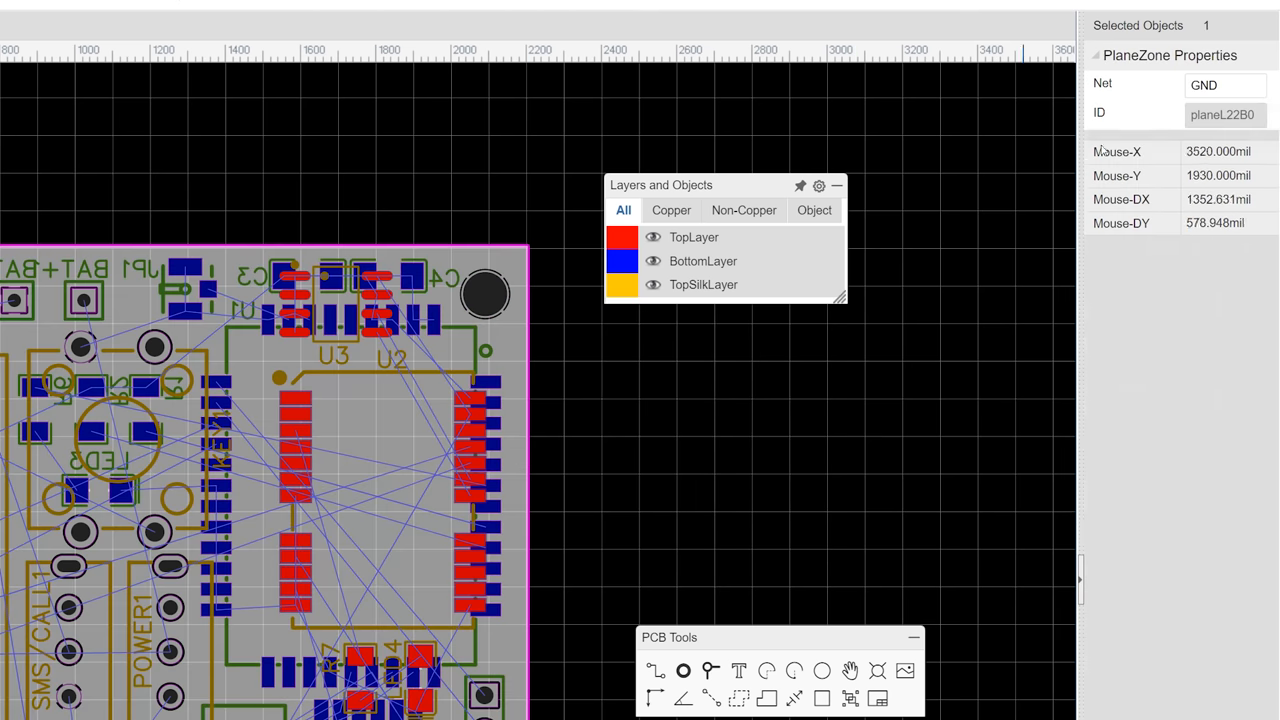
Enter VCC as the plane zone's net in PlaneZone Properties.
{"action": "type", "text": "VCC"}
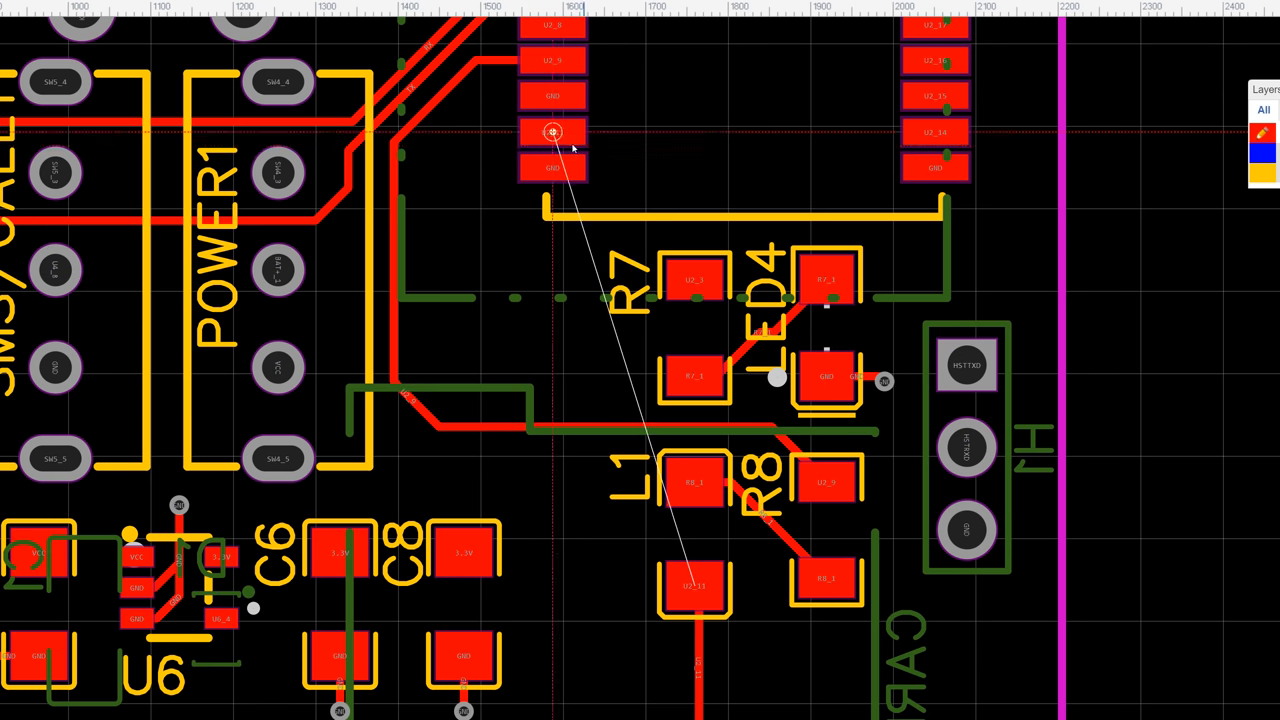
Launch Auto Route from the Route menu for the tracker board.
{"action": "left_click", "coordinate": [163, 186]}
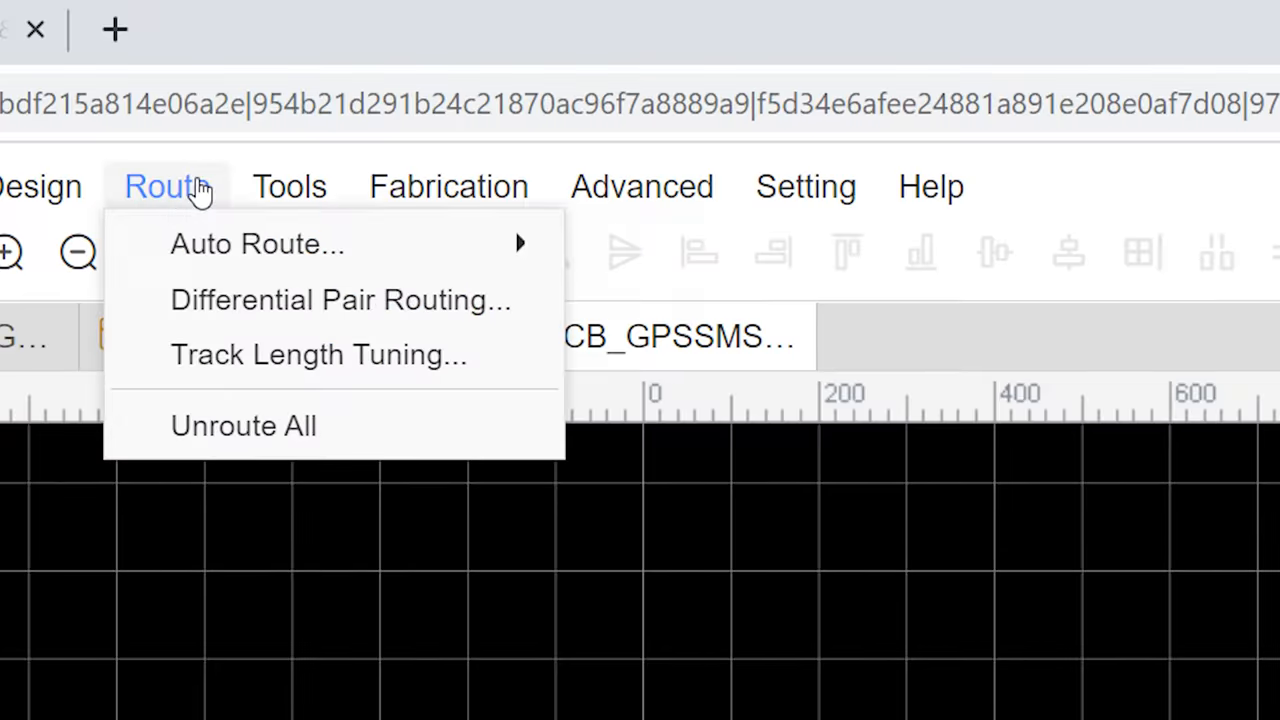
{"action": "mouse_move", "coordinate": [257, 243]}
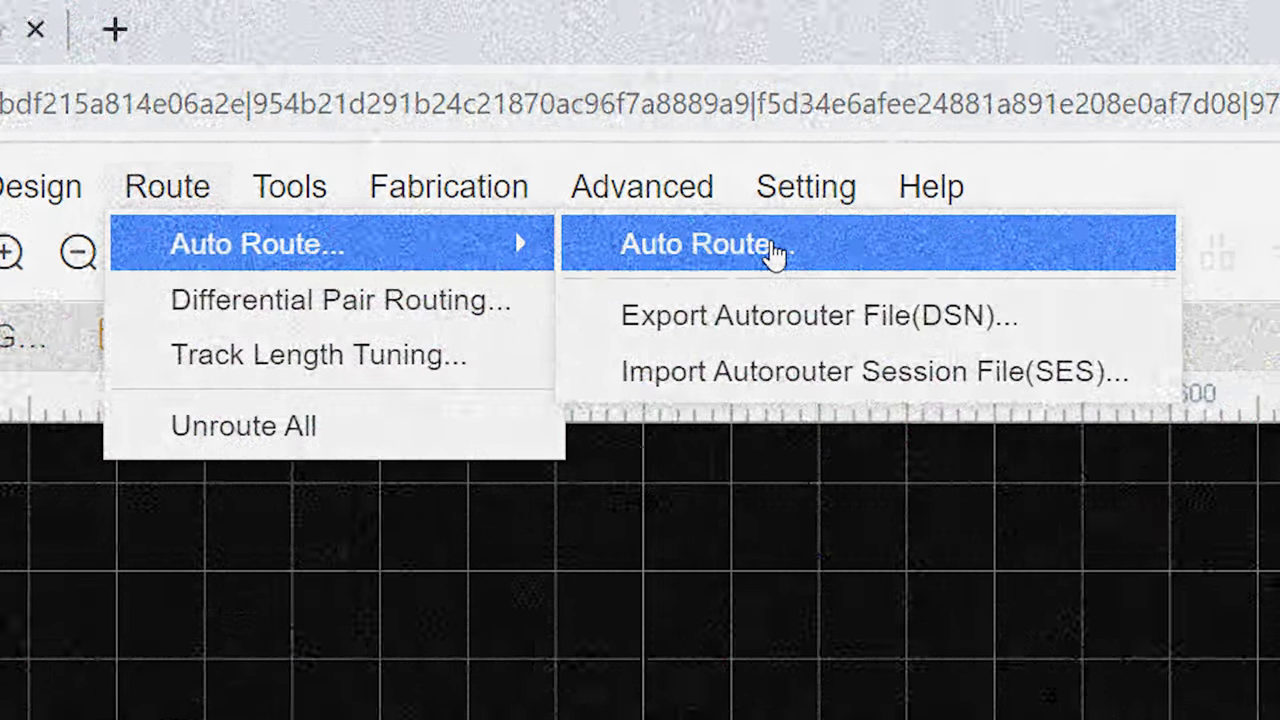
{"action": "left_click", "coordinate": [700, 244]}
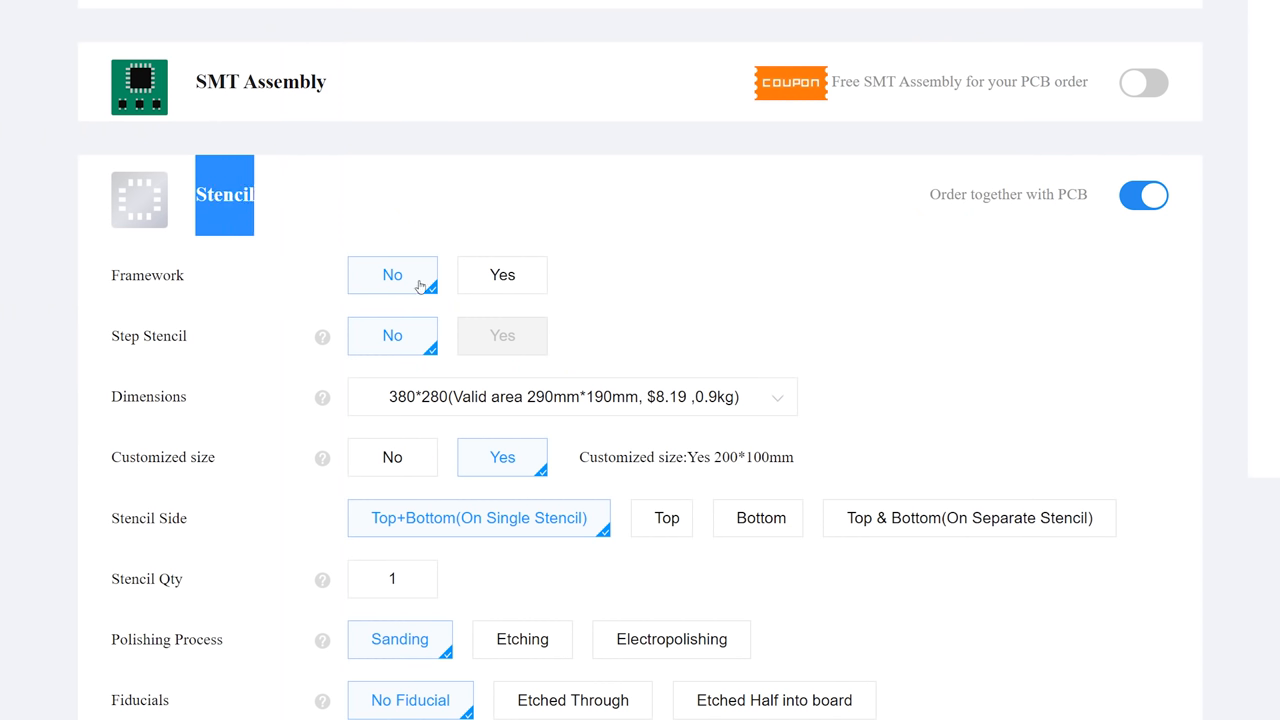
{"action": "mouse_move", "coordinate": [461, 530]}
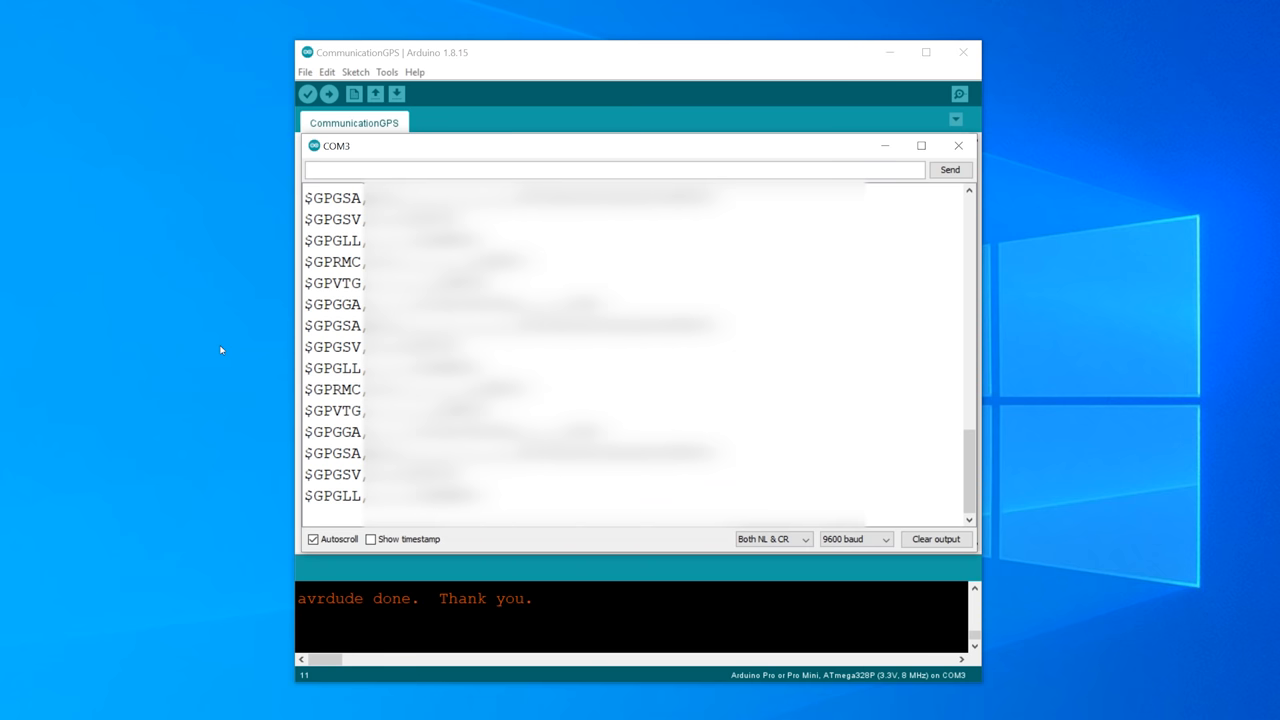
Type the AT command into the serial monitor input field.
{"action": "type", "text": "A"}
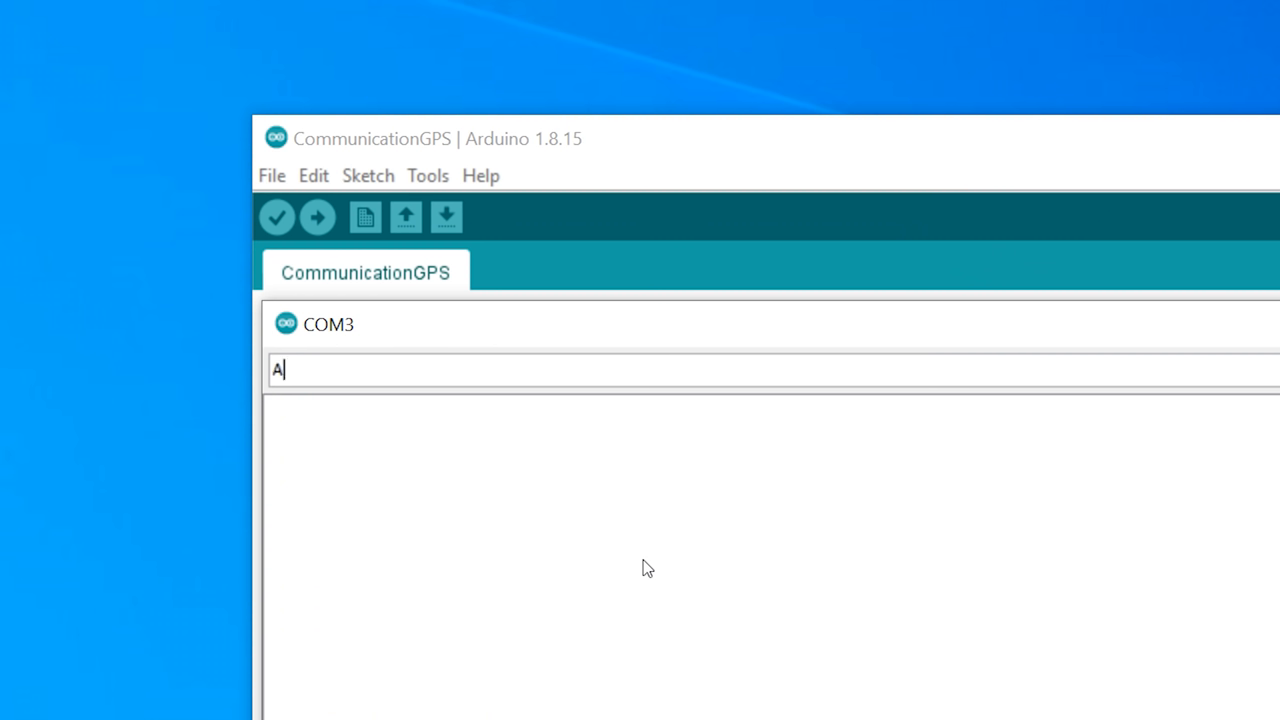
{"action": "type", "text": "T"}
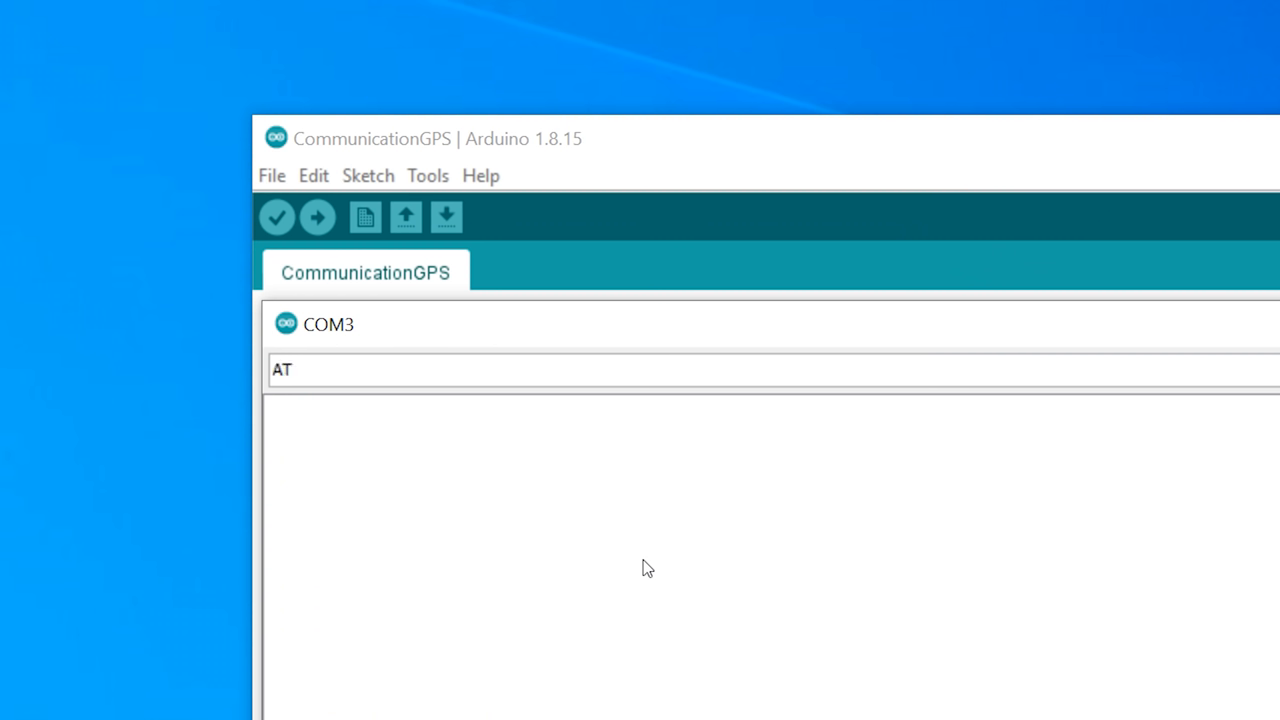